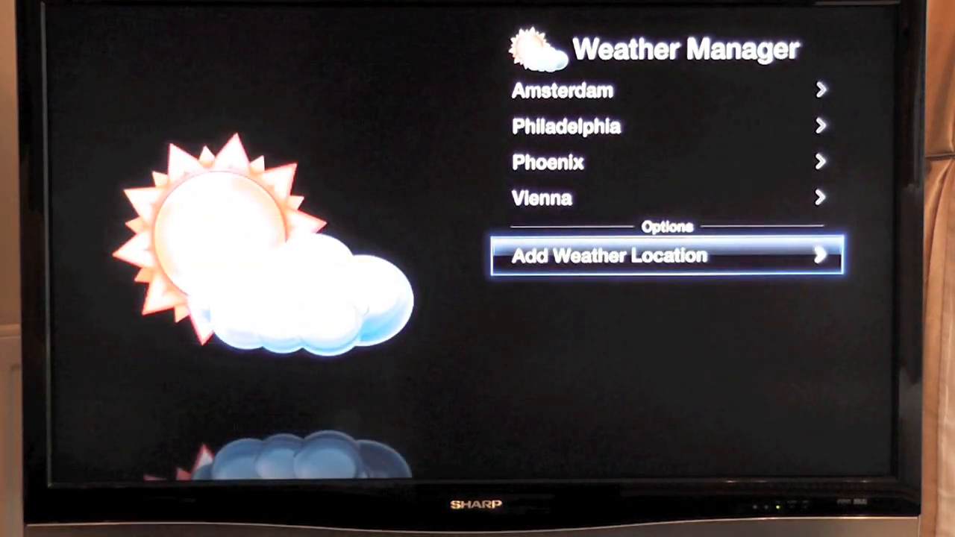
Step: Browse the RSS feeds and Gadgetoid headlines, then go to nitoTV's Settings menu
{"action": "left_click", "coordinate": [666, 255]}
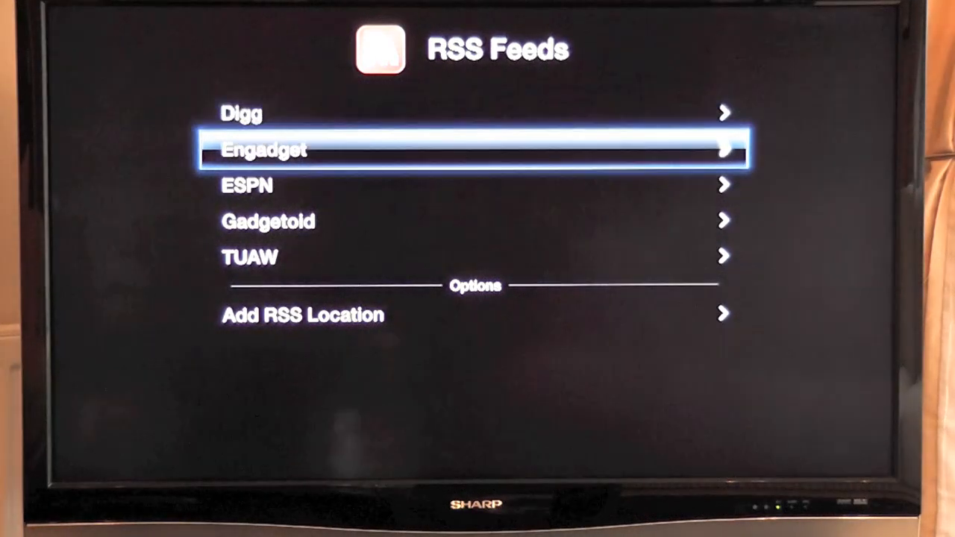
{"action": "key", "text": "down"}
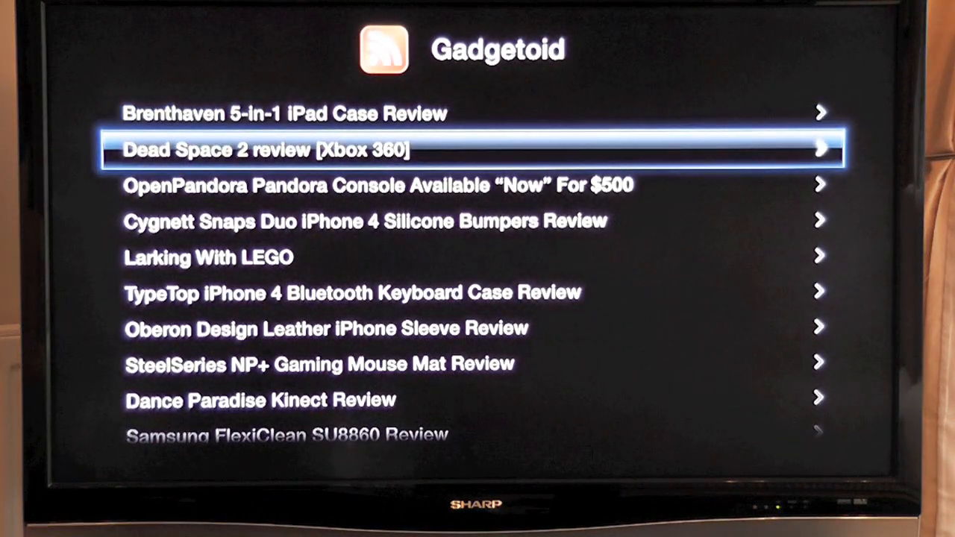
{"action": "left_click", "coordinate": [470, 148]}
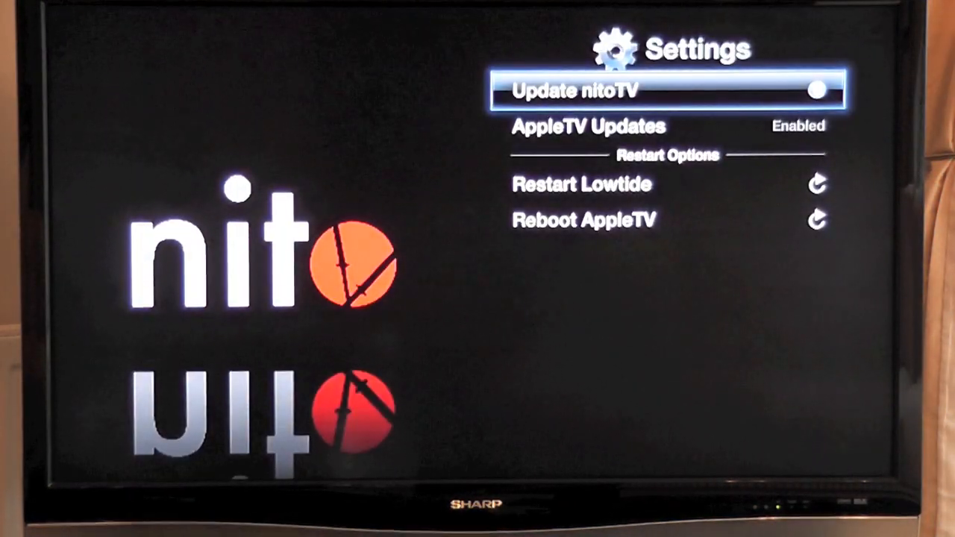
Step: Select Update nitoTV in Settings to open the Install Software catalogue
{"action": "key", "text": "down"}
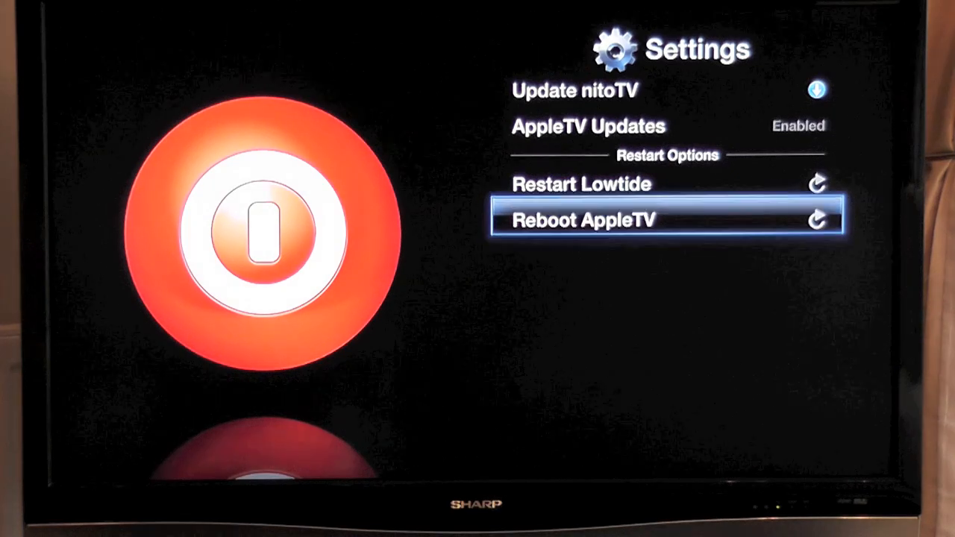
{"action": "key", "text": "up"}
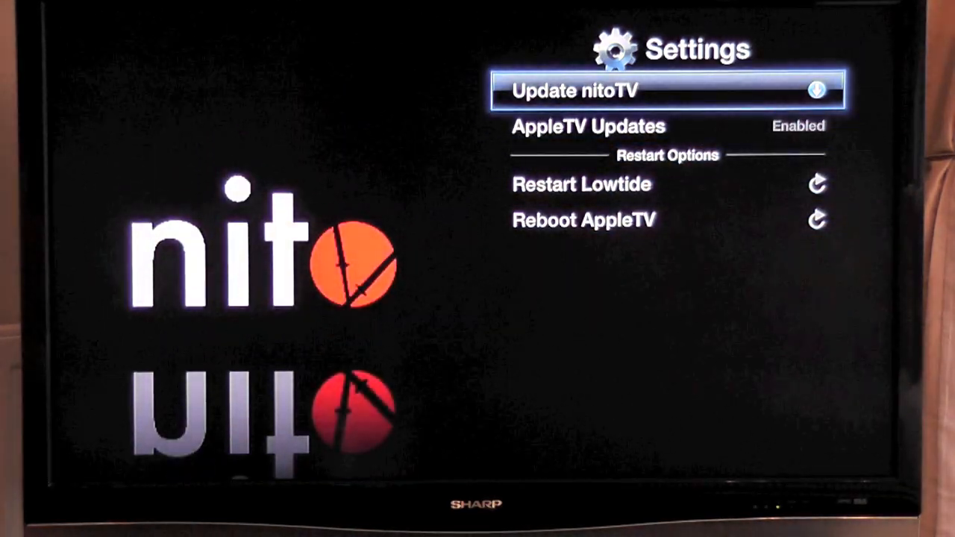
{"action": "left_click", "coordinate": [666, 90]}
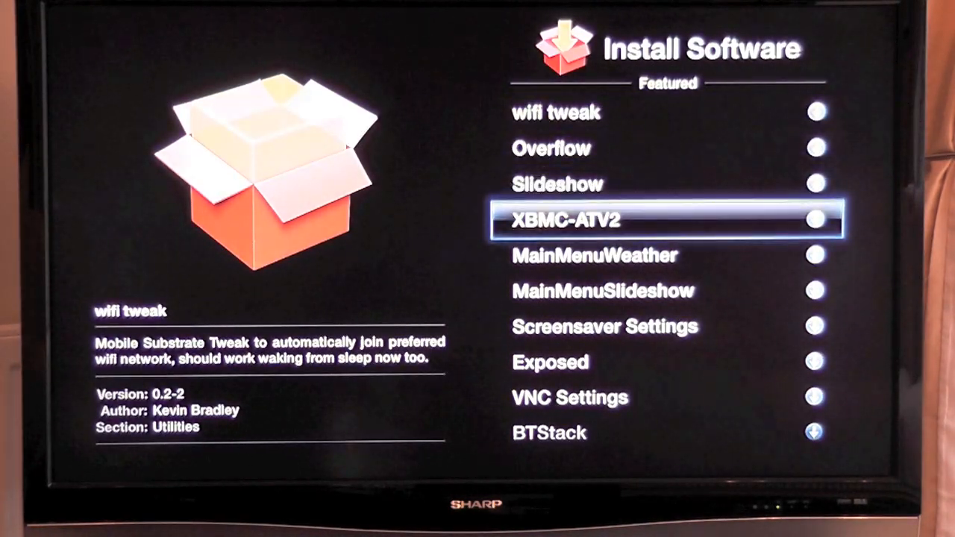
{"action": "scroll", "scroll_direction": "down", "scroll_amount": 3}
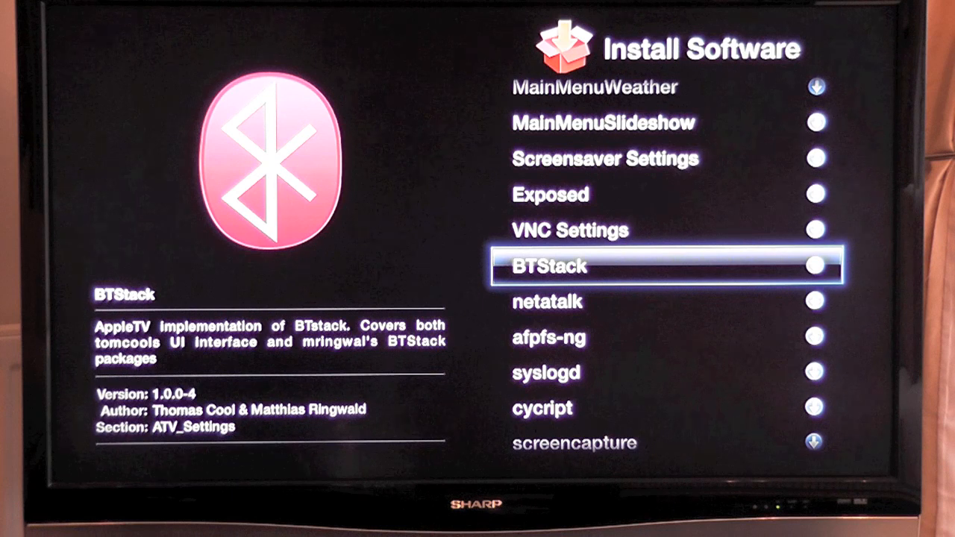
{"action": "key", "text": "Down"}
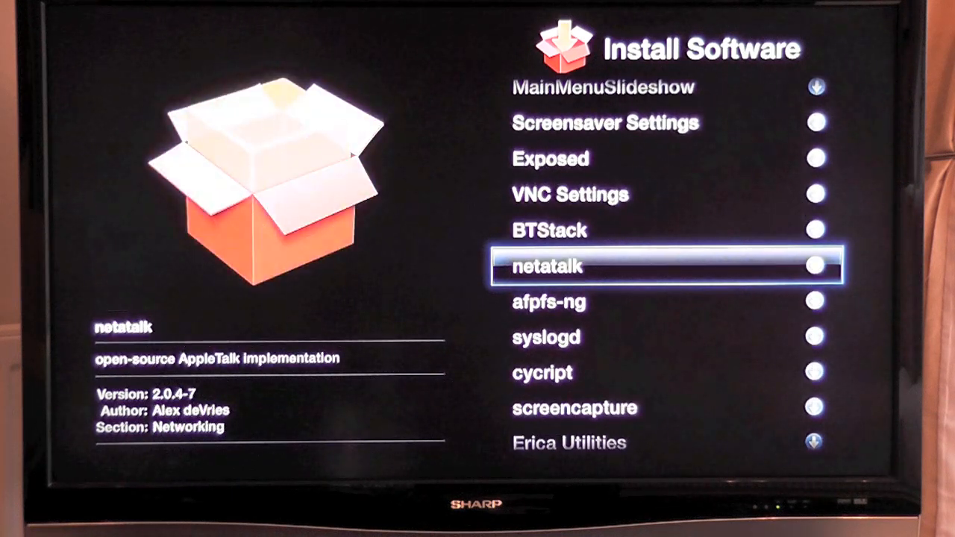
{"action": "scroll", "scroll_direction": "down", "scroll_amount": 3}
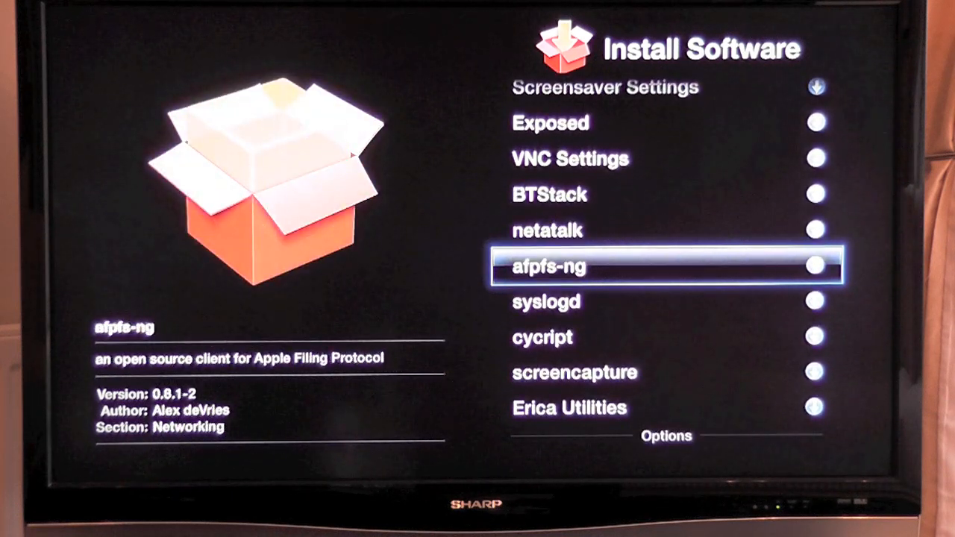
{"action": "scroll", "scroll_direction": "down", "scroll_amount": 3}
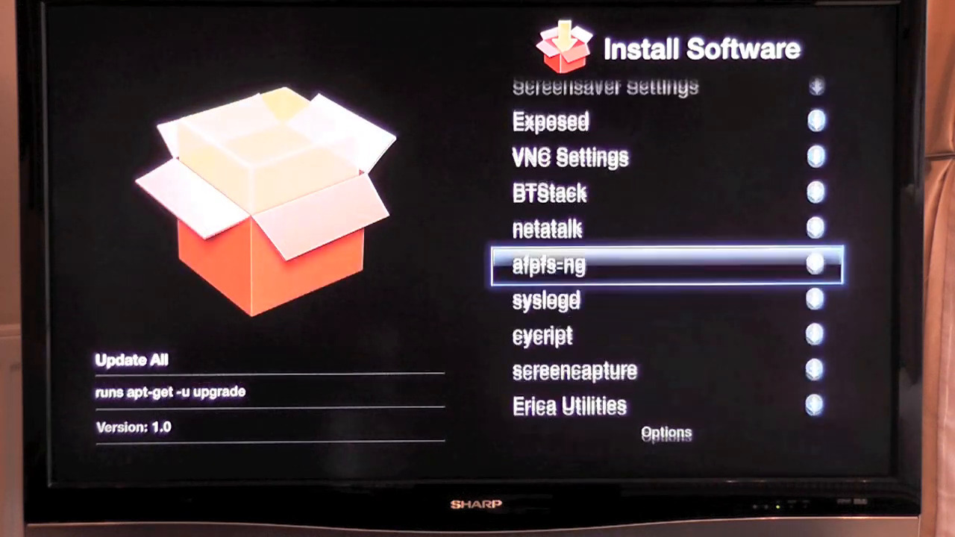
{"action": "scroll", "scroll_direction": "up", "scroll_amount": 3}
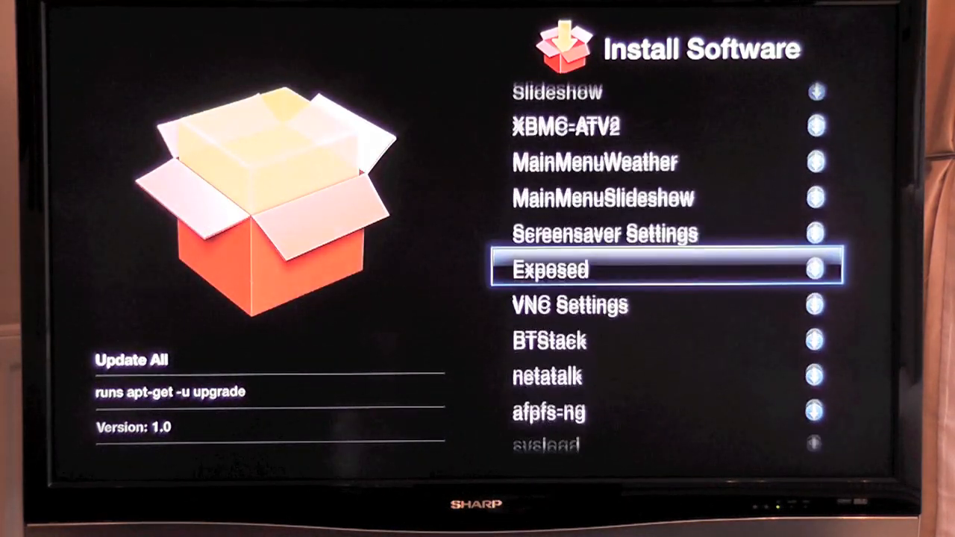
{"action": "scroll", "scroll_direction": "down", "scroll_amount": 3}
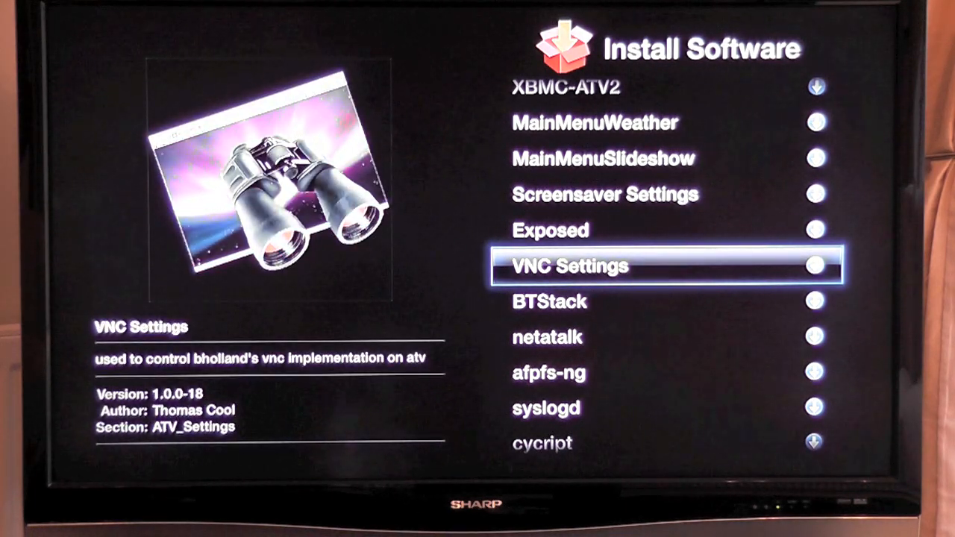
{"action": "key", "text": "Up"}
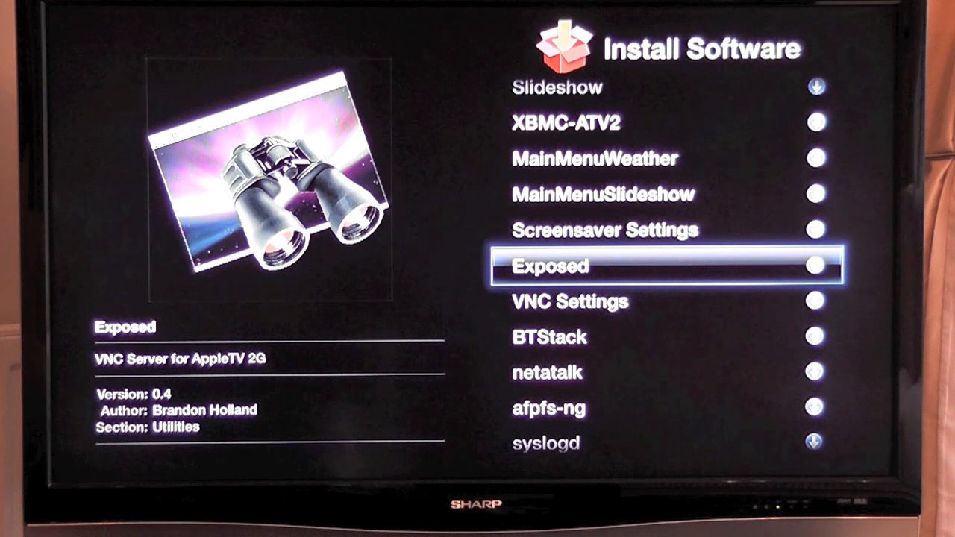
{"action": "key", "text": "up"}
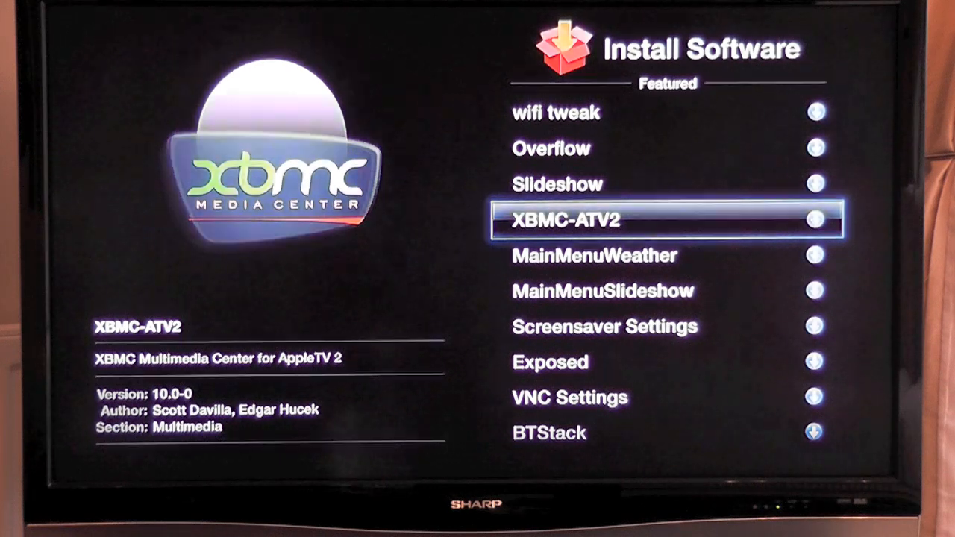
Step: Install the XBMC-ATV2 package from the Install Software list
{"action": "left_click", "coordinate": [666, 219]}
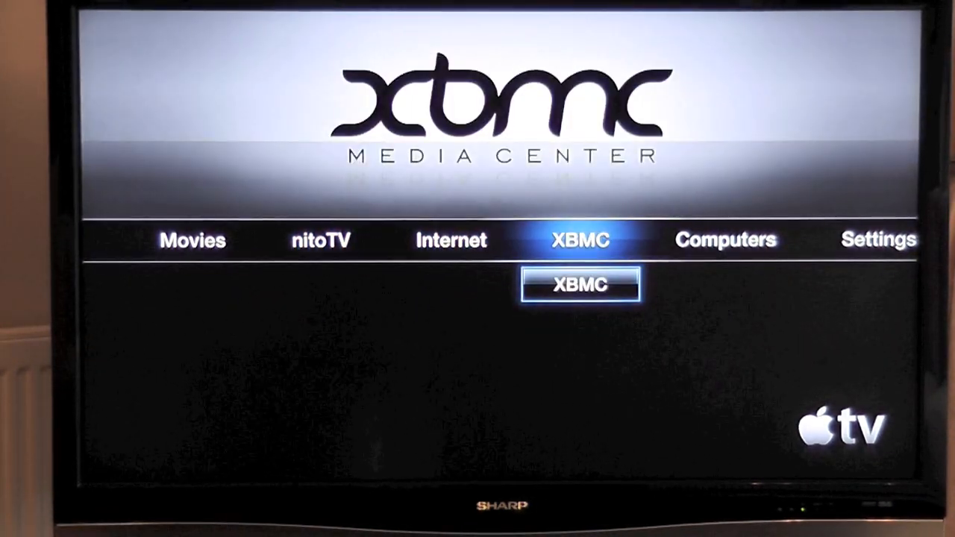
Step: Launch XBMC and open Weather showing New York's four-day forecast
{"action": "left_click", "coordinate": [579, 284]}
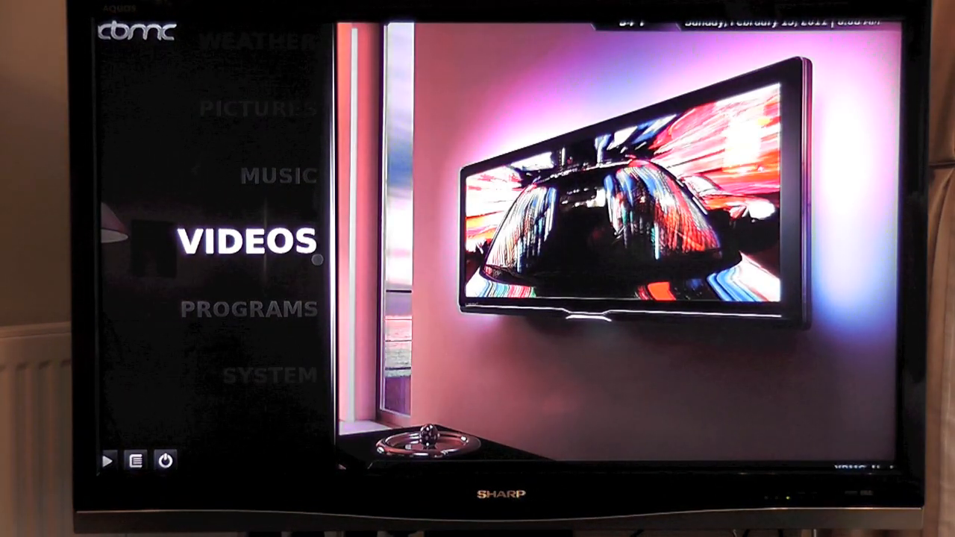
{"action": "key", "text": "down"}
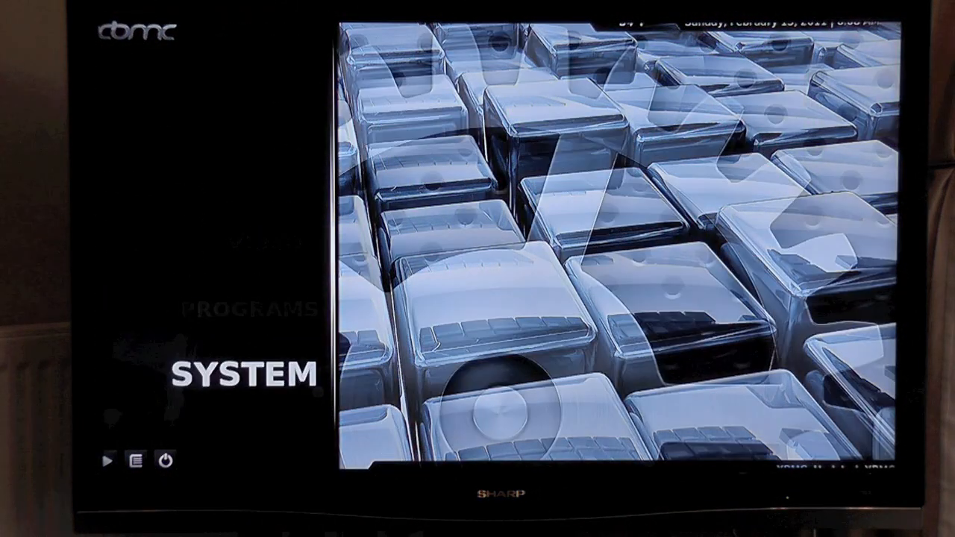
{"action": "key", "text": "Up"}
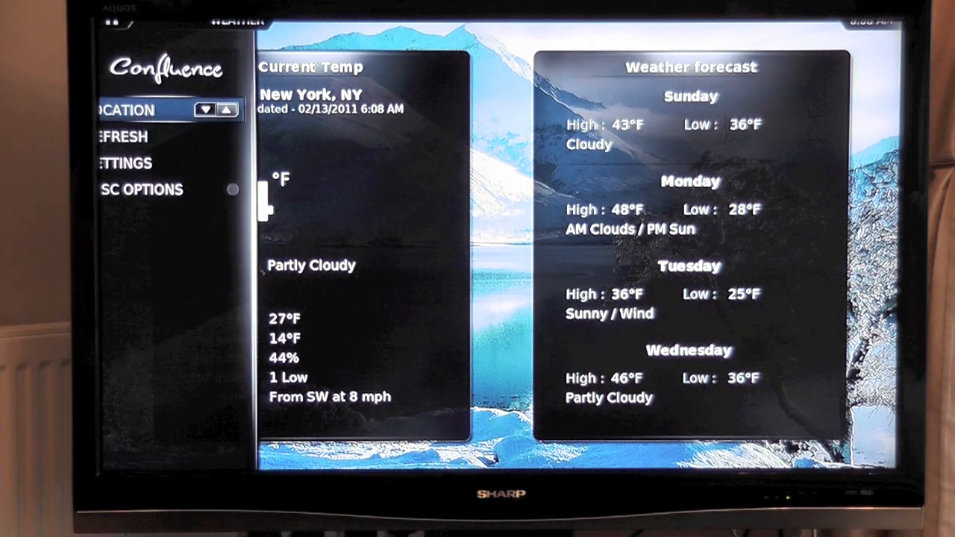
Step: View weather area codes New York, London and Tokyo, then close settings
{"action": "left_click", "coordinate": [134, 163]}
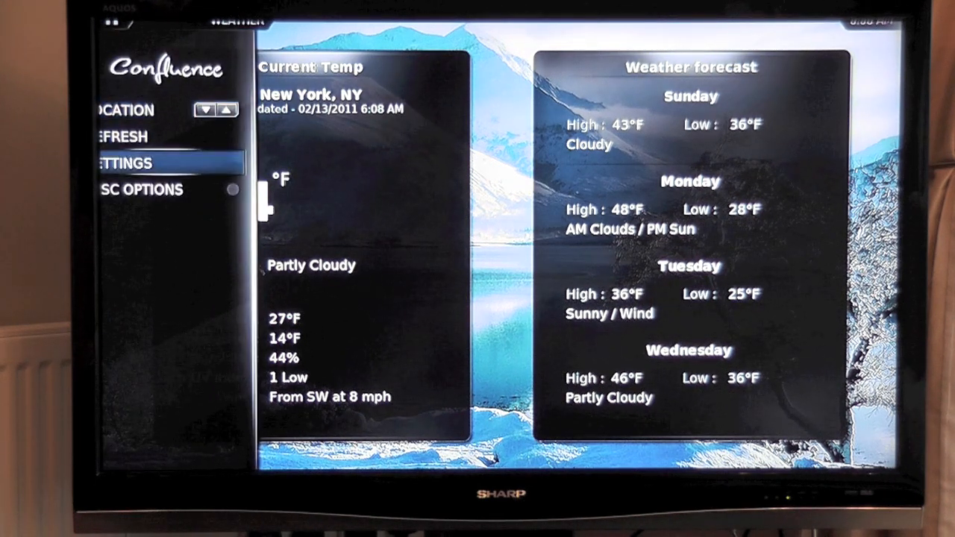
{"action": "left_click", "coordinate": [123, 163]}
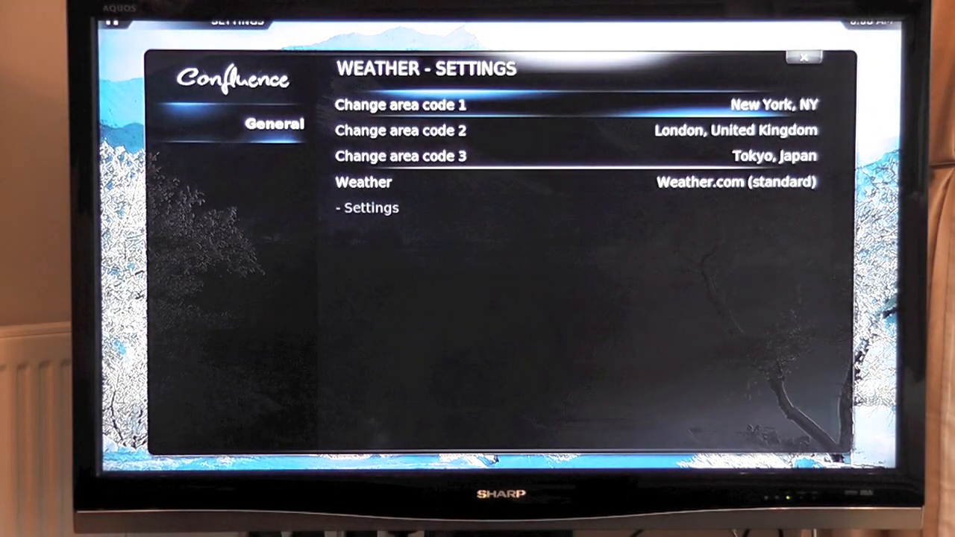
{"action": "left_click", "coordinate": [804, 57]}
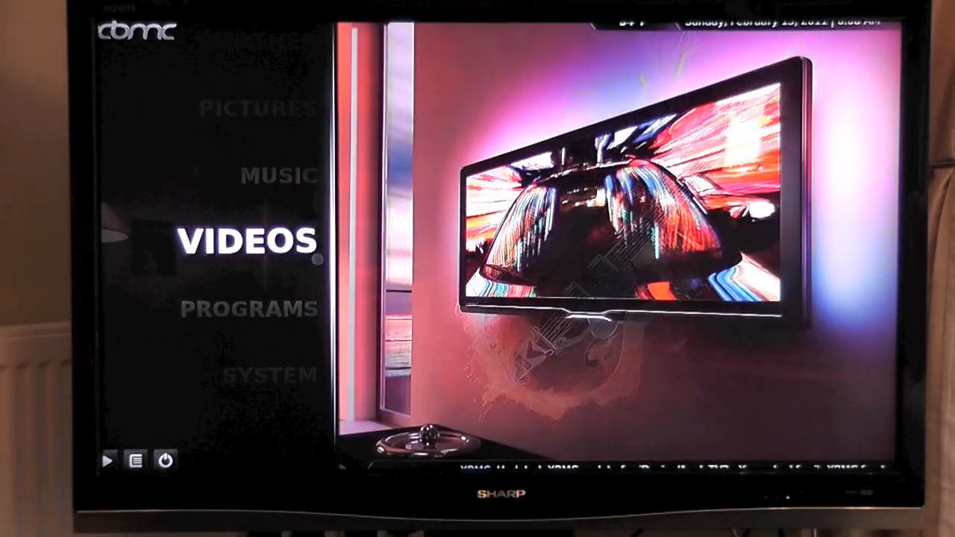
Step: Open Video Add-ons, scroll to Spiegel Online, and return to Funny or Die
{"action": "left_click", "coordinate": [246, 240]}
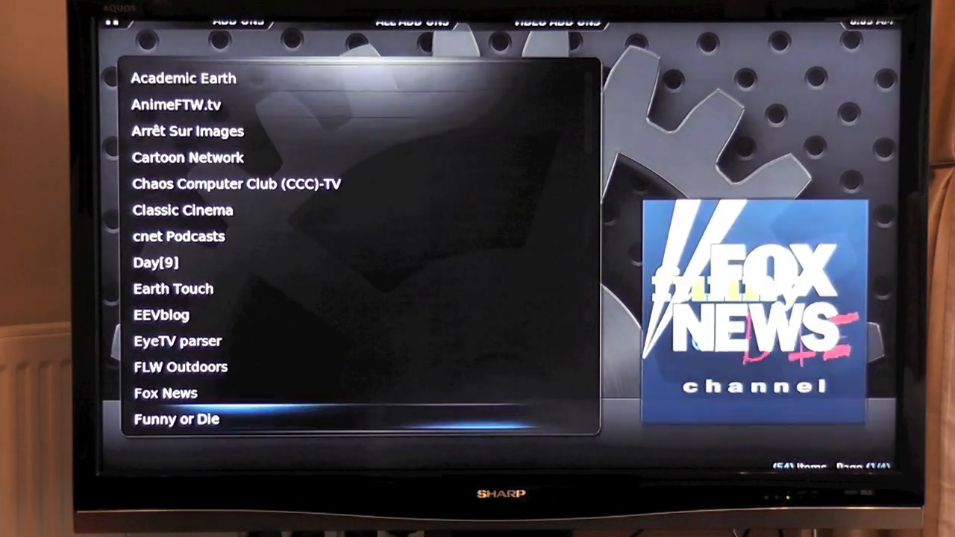
{"action": "scroll", "scroll_direction": "down", "scroll_amount": 3}
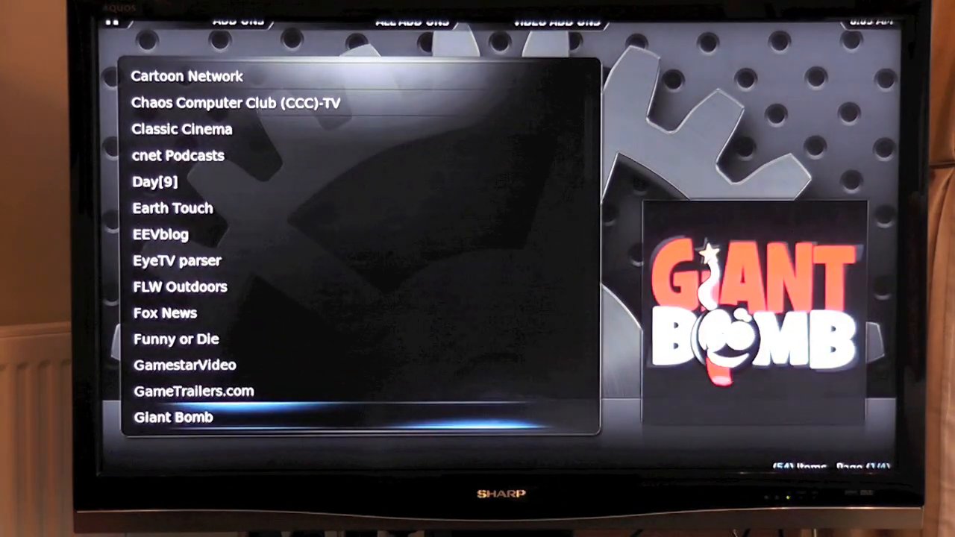
{"action": "scroll", "scroll_direction": "down", "scroll_amount": 3}
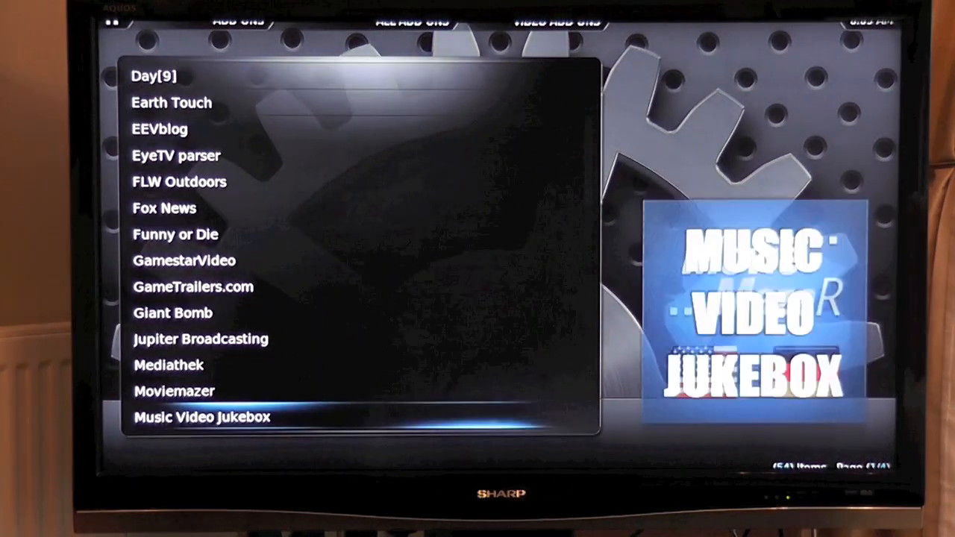
{"action": "scroll", "scroll_direction": "down", "scroll_amount": 3}
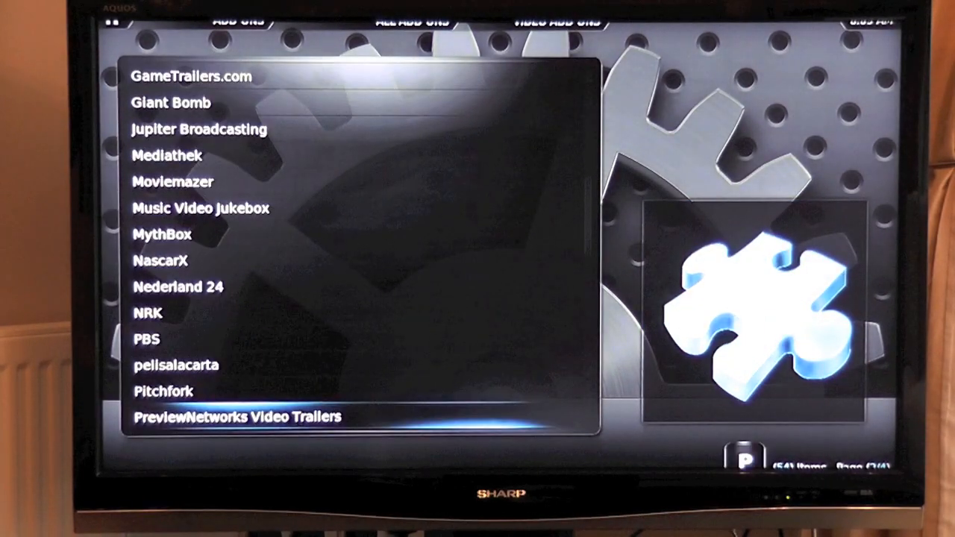
{"action": "scroll", "scroll_direction": "down", "scroll_amount": 3}
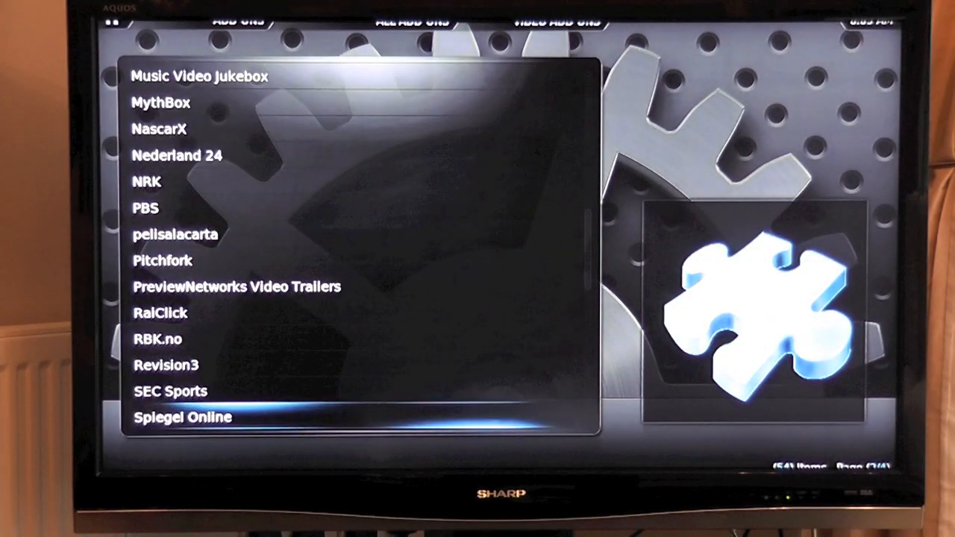
{"action": "key", "text": "Up"}
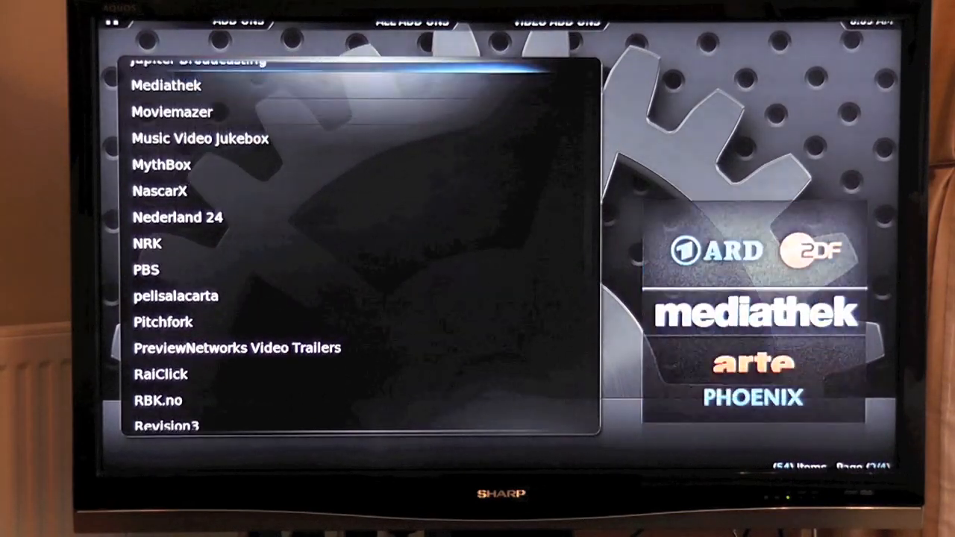
{"action": "scroll", "scroll_direction": "up", "scroll_amount": 3}
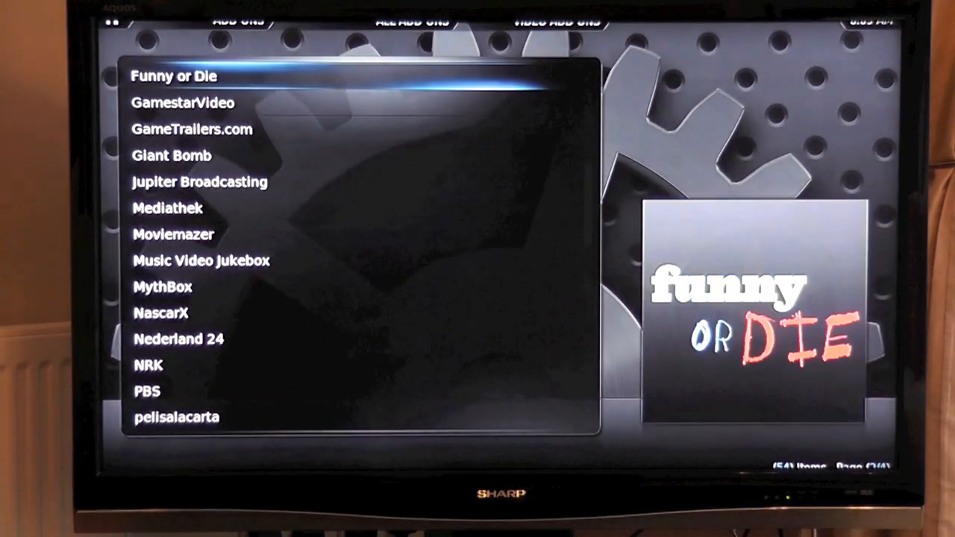
{"action": "scroll", "scroll_direction": "up", "scroll_amount": 3}
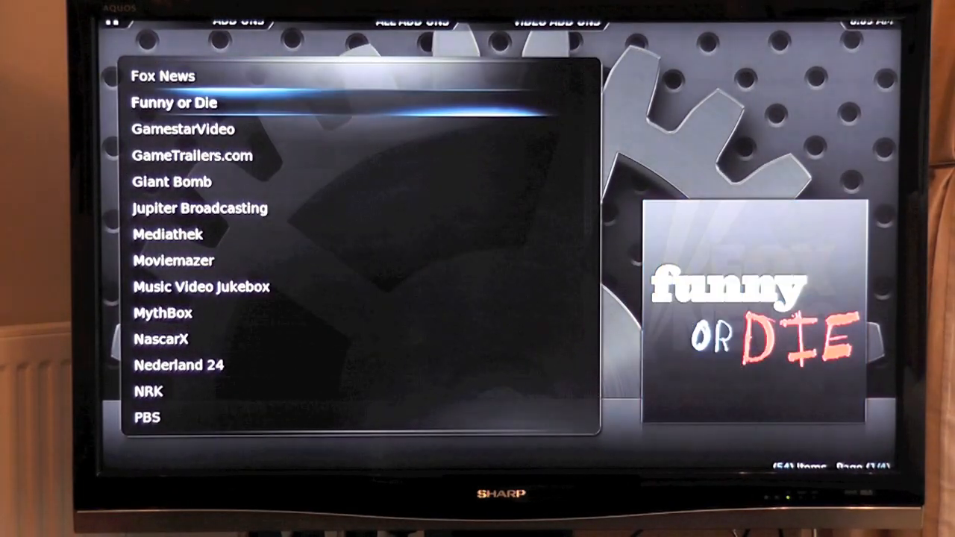
Step: Install the Funny or Die and Fox News video add-ons
{"action": "left_click", "coordinate": [174, 102]}
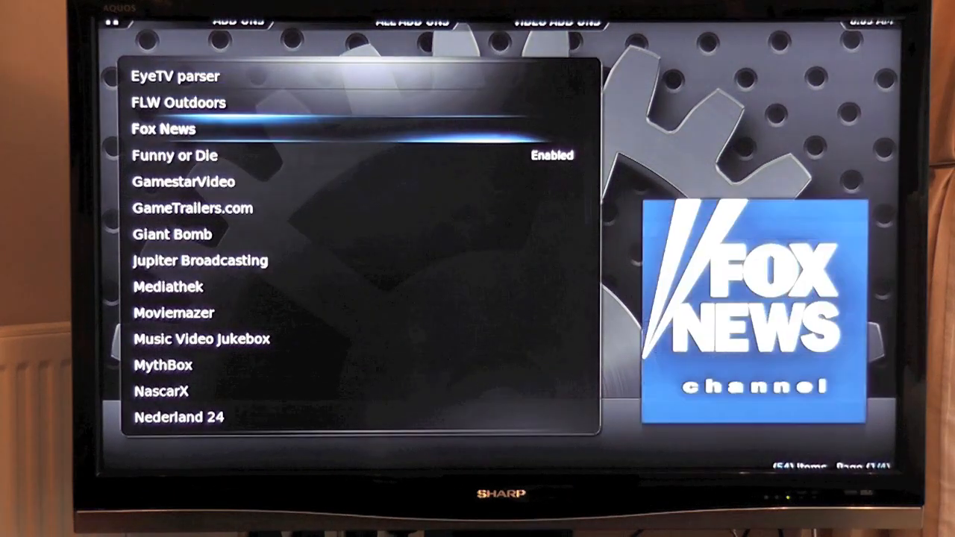
{"action": "left_click", "coordinate": [163, 130]}
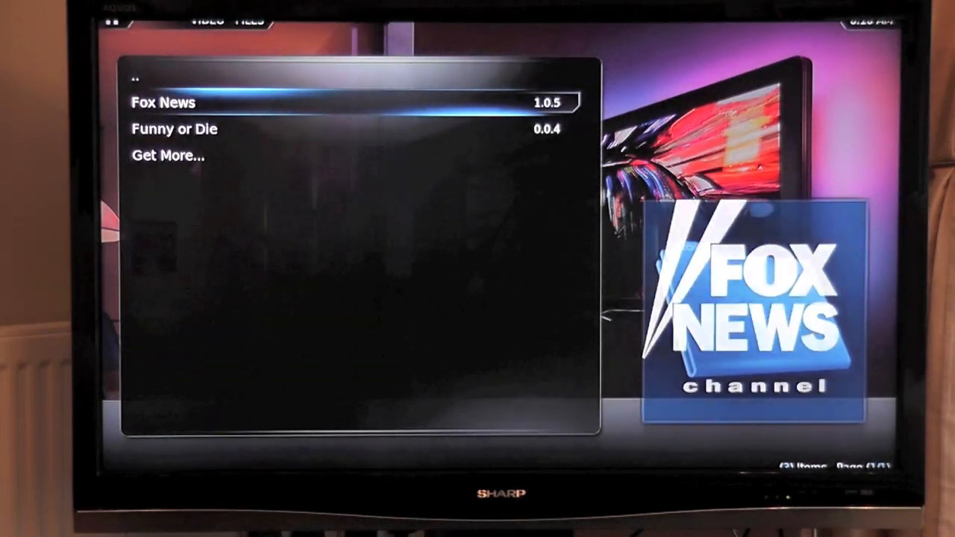
Step: Open the Funny or Die add-on and its Exclusives video category
{"action": "key", "text": "Down"}
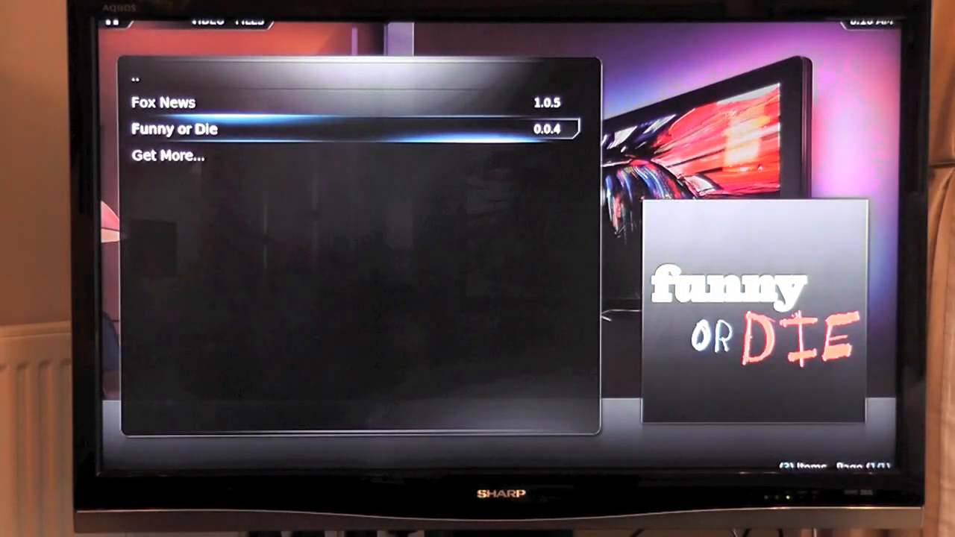
{"action": "left_click", "coordinate": [174, 129]}
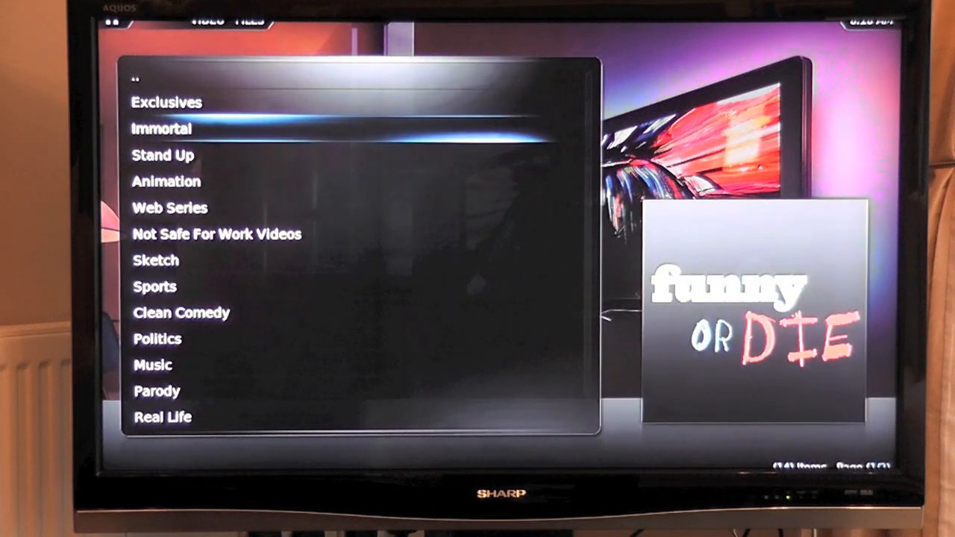
{"action": "key", "text": "up"}
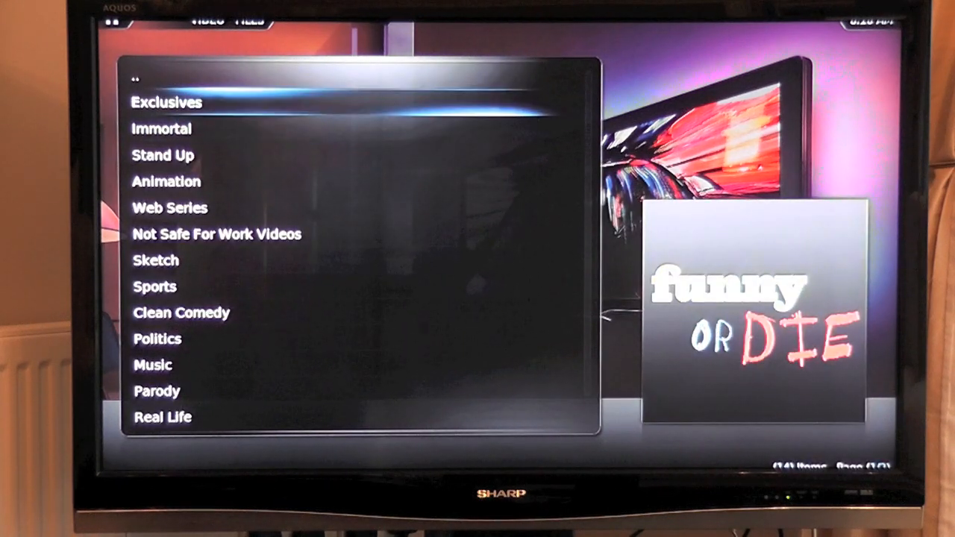
{"action": "left_click", "coordinate": [166, 102]}
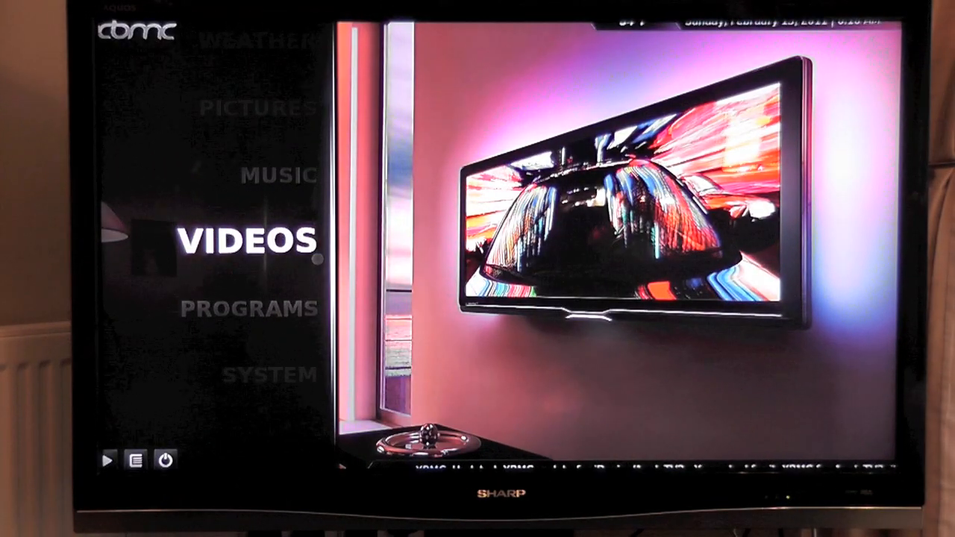
Step: In Videos, begin adding a new source and open the Browse dialog
{"action": "left_click", "coordinate": [247, 242]}
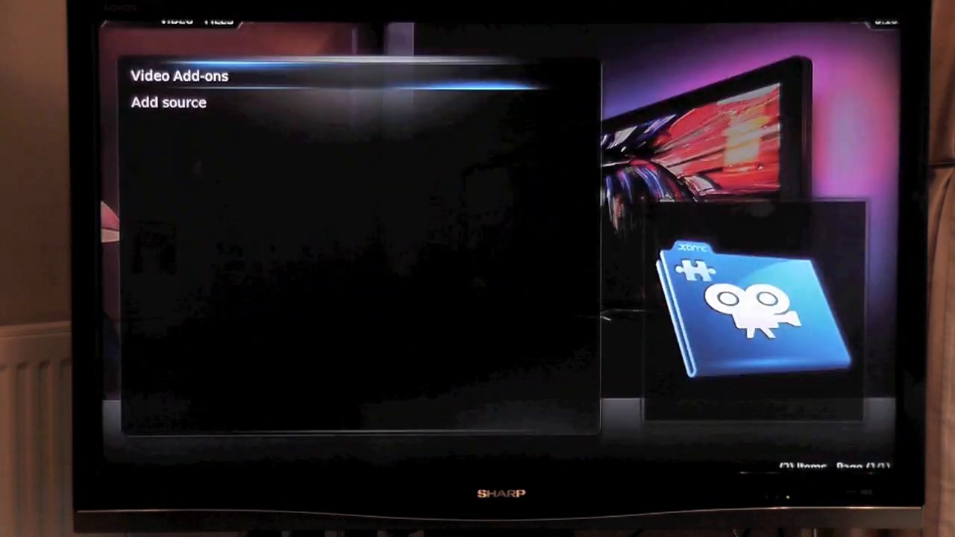
{"action": "left_click", "coordinate": [167, 102]}
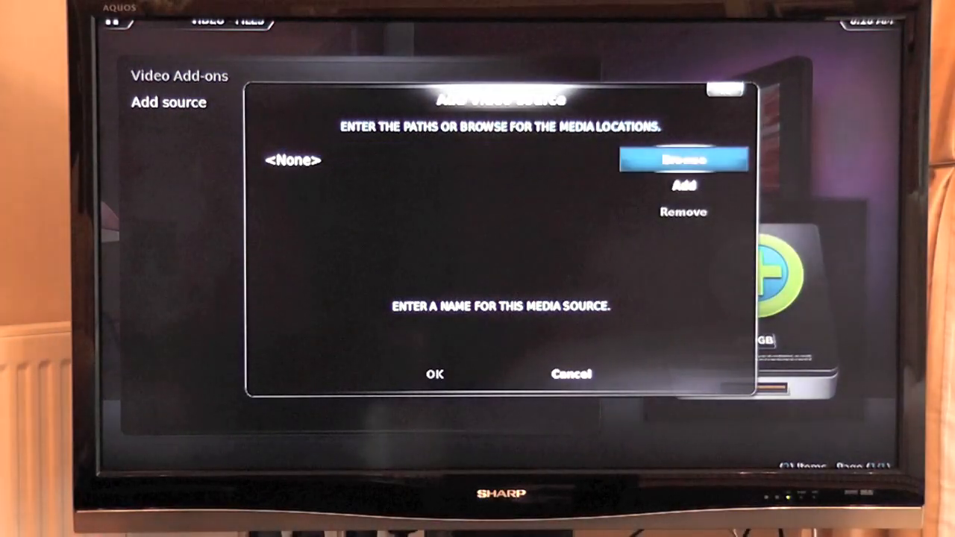
{"action": "left_click", "coordinate": [683, 158]}
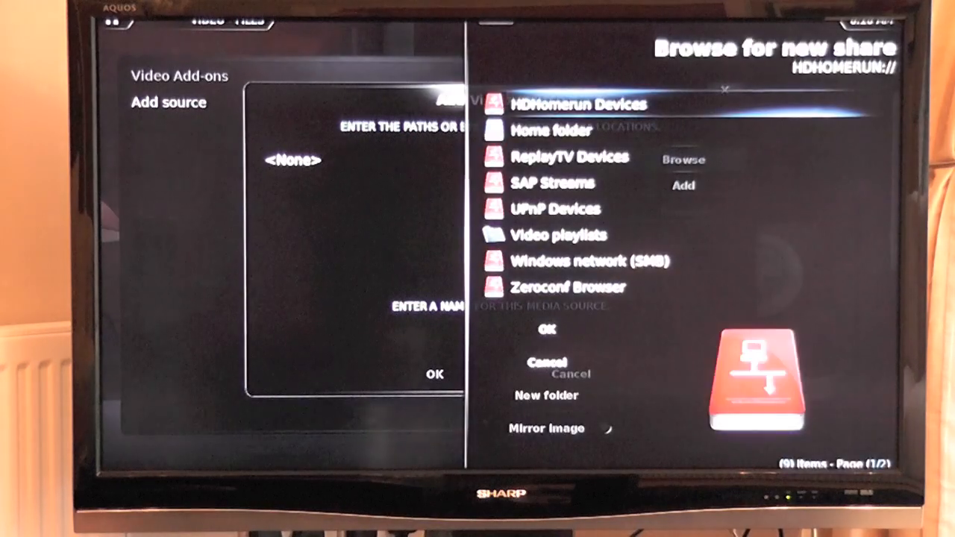
Step: Browse Windows network (SMB) > WORKGROUP > Mac Pro into a public shared folder
{"action": "left_click", "coordinate": [552, 130]}
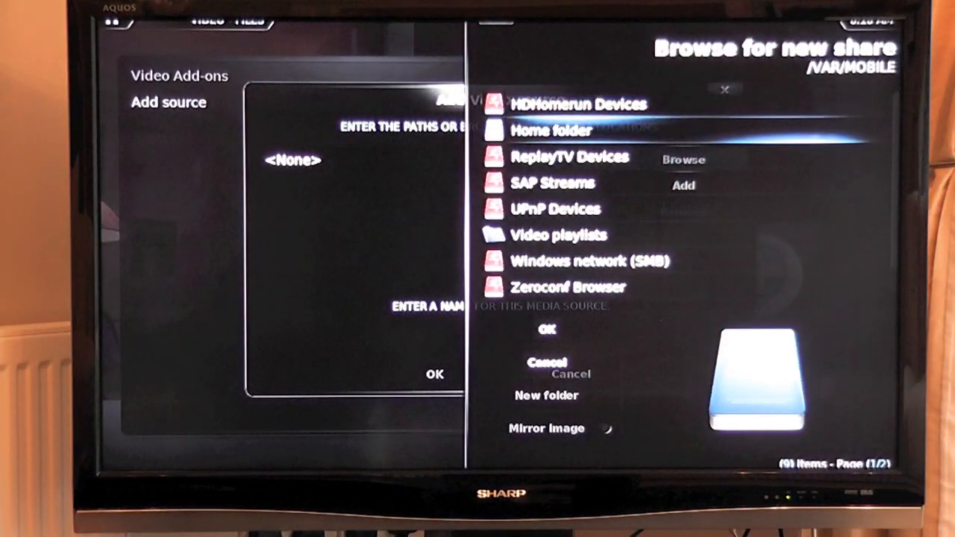
{"action": "left_click", "coordinate": [589, 261]}
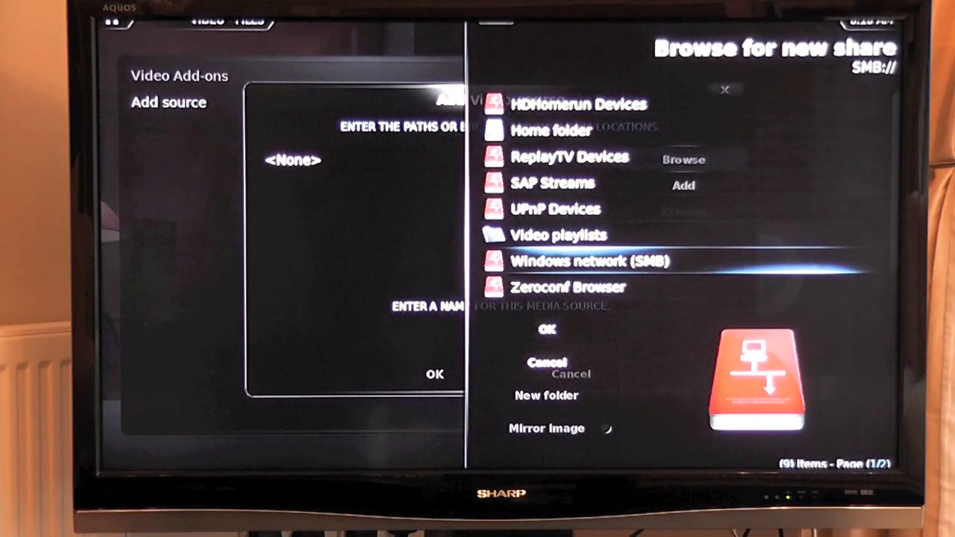
{"action": "left_click", "coordinate": [589, 261]}
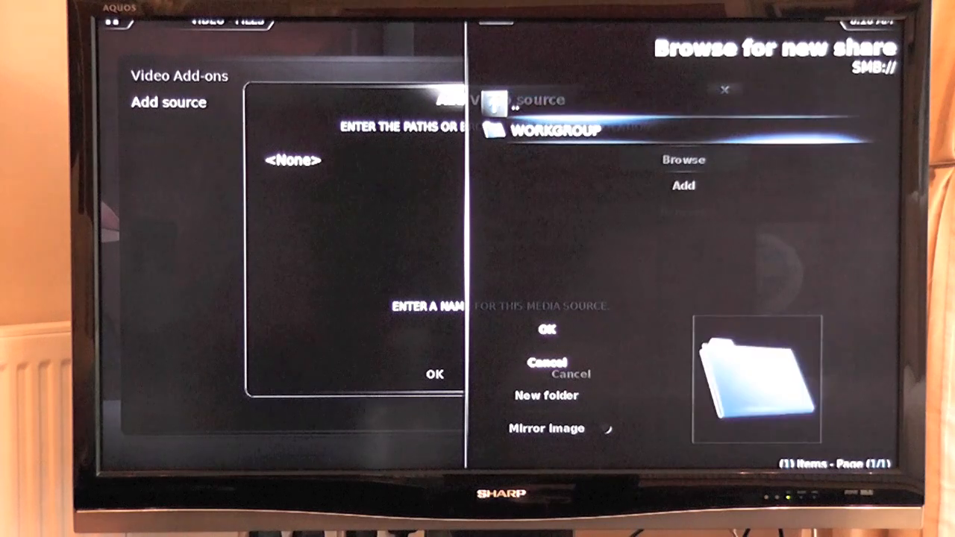
{"action": "left_click", "coordinate": [555, 130]}
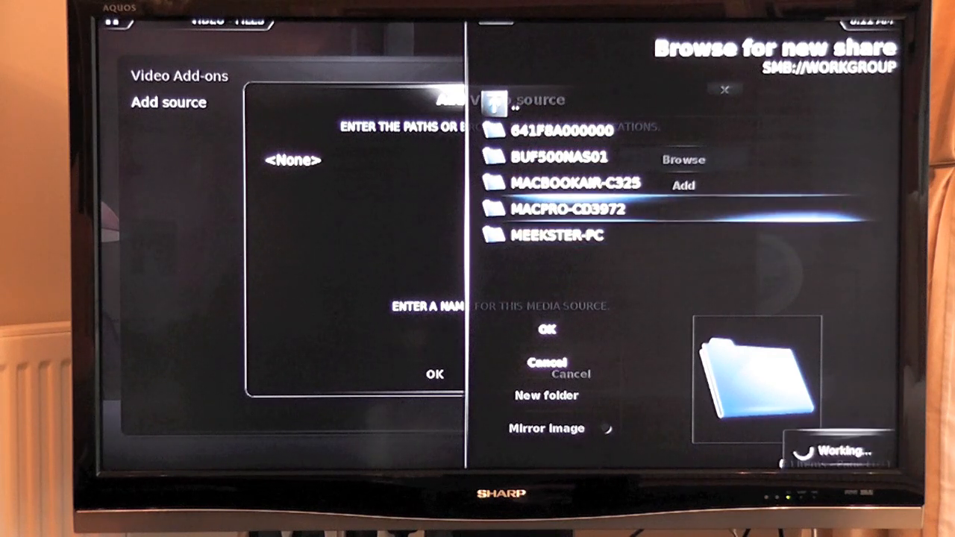
{"action": "left_click", "coordinate": [568, 209]}
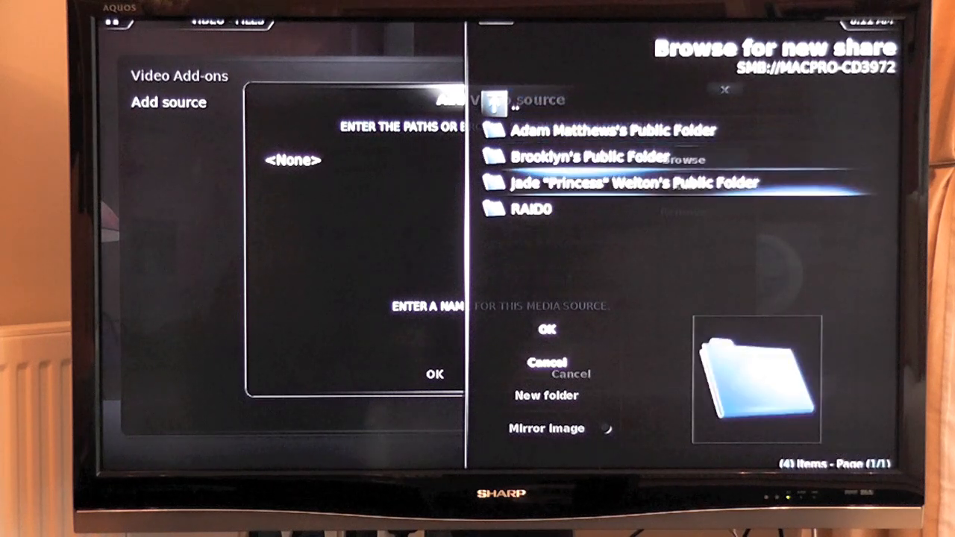
{"action": "left_click", "coordinate": [530, 209]}
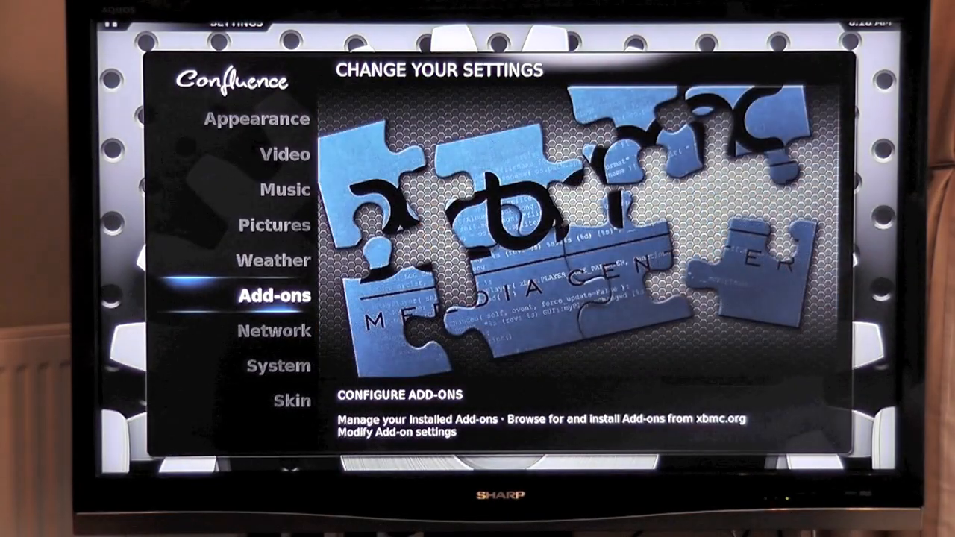
Step: View the add-on categories under Settings > Add-ons, then return home
{"action": "left_click", "coordinate": [273, 296]}
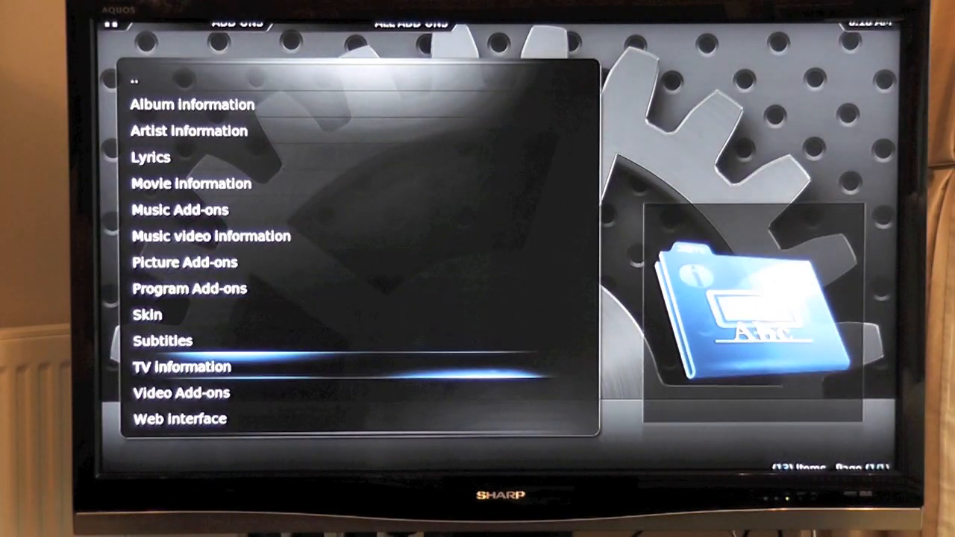
{"action": "left_click", "coordinate": [181, 366]}
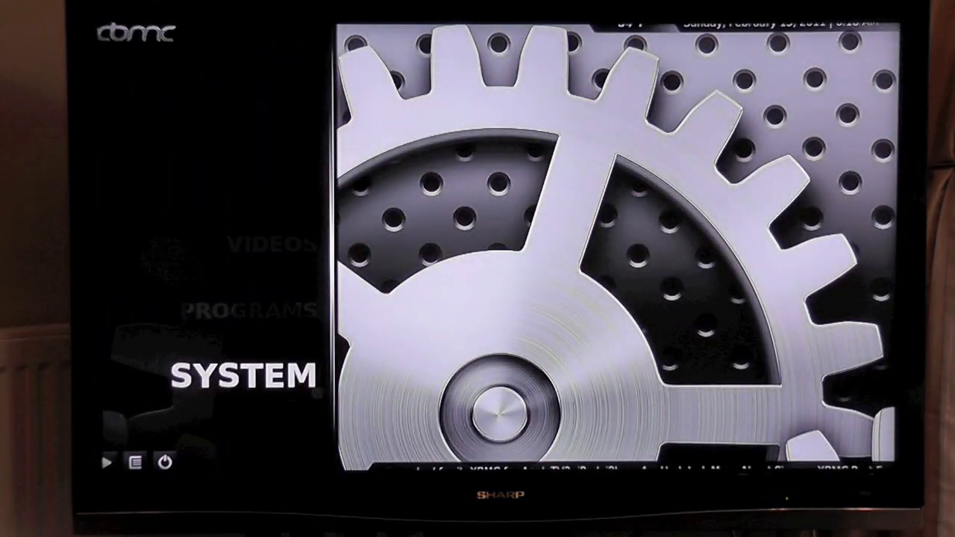
Step: Go to Pictures on the XBMC home menu and start Add source for pictures
{"action": "scroll", "scroll_direction": "up", "scroll_amount": 3}
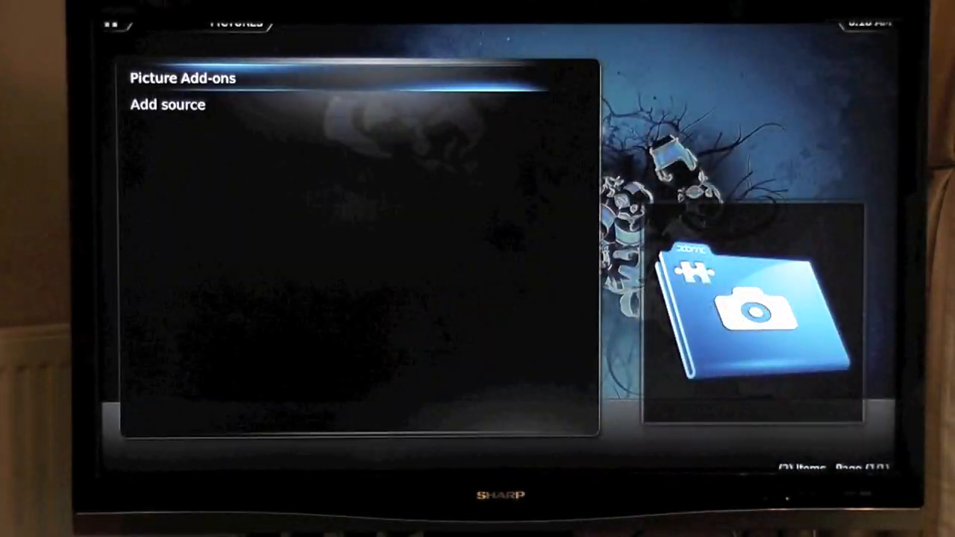
{"action": "left_click", "coordinate": [167, 104]}
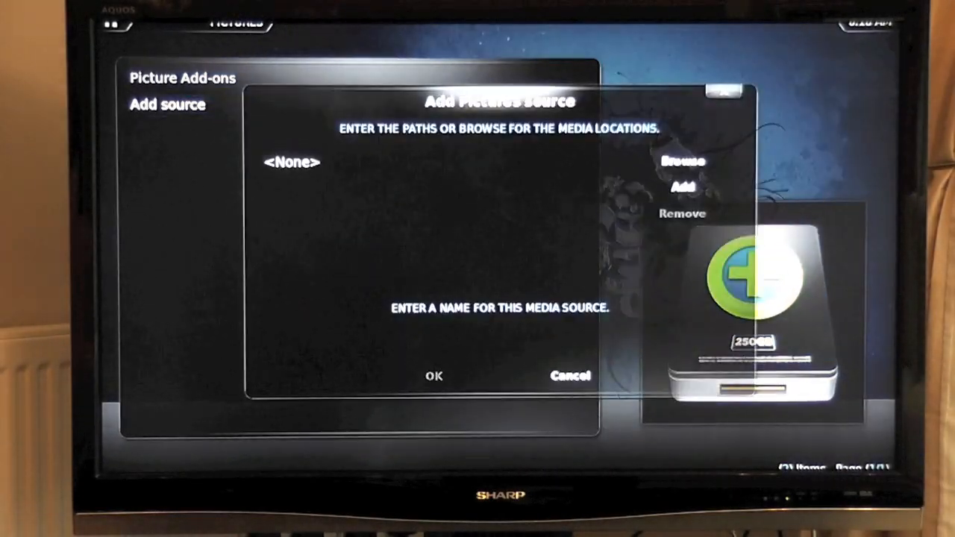